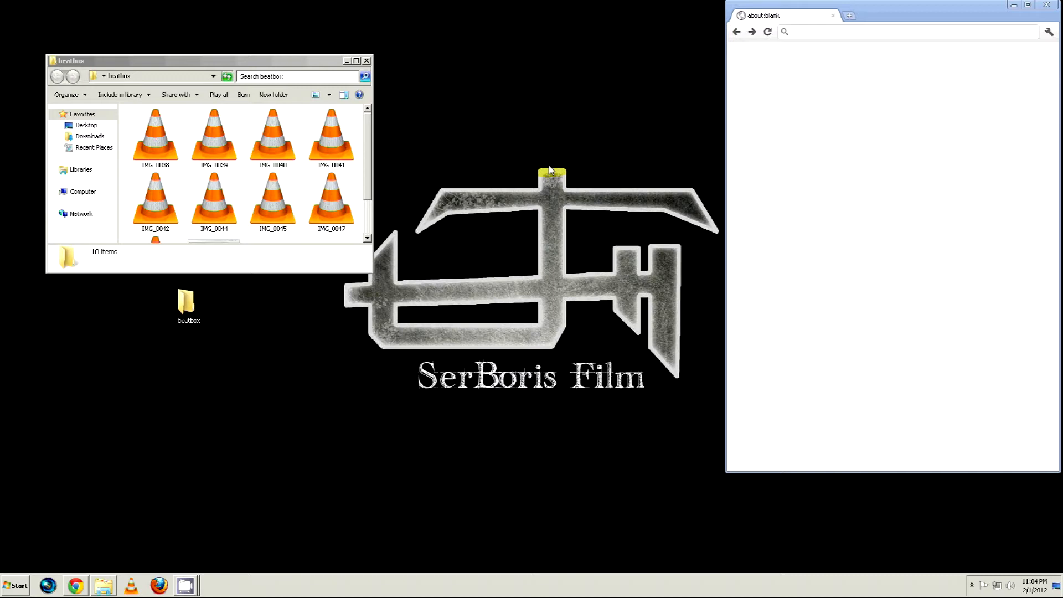
{"action": "mouse_move", "coordinate": [319, 173]}
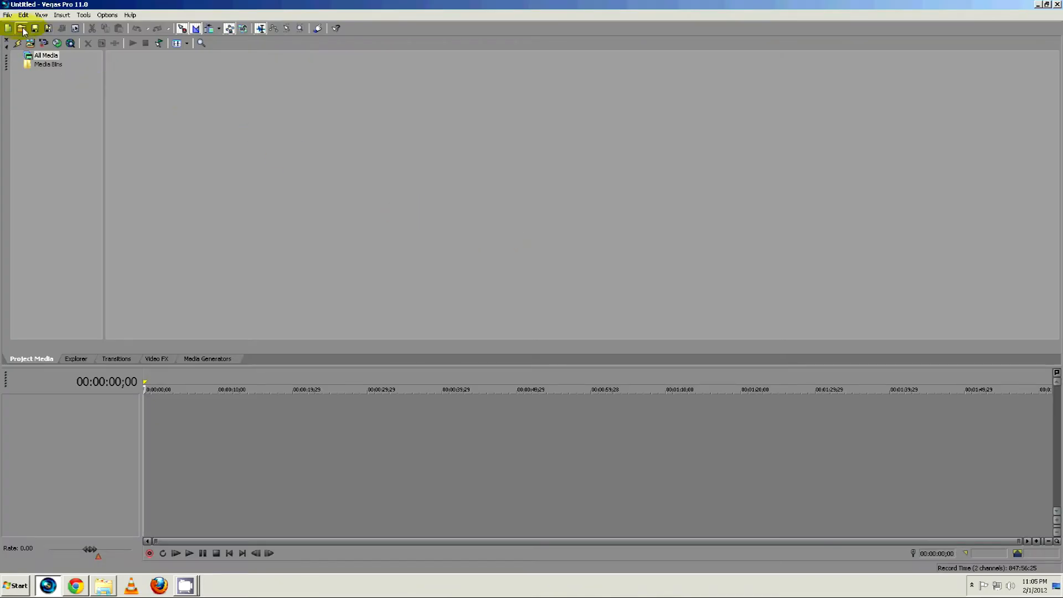
In the Open dialog, confirm via Properties that IMG_0038 is a .MOV file, keeping it selected.
{"action": "left_click", "coordinate": [21, 27]}
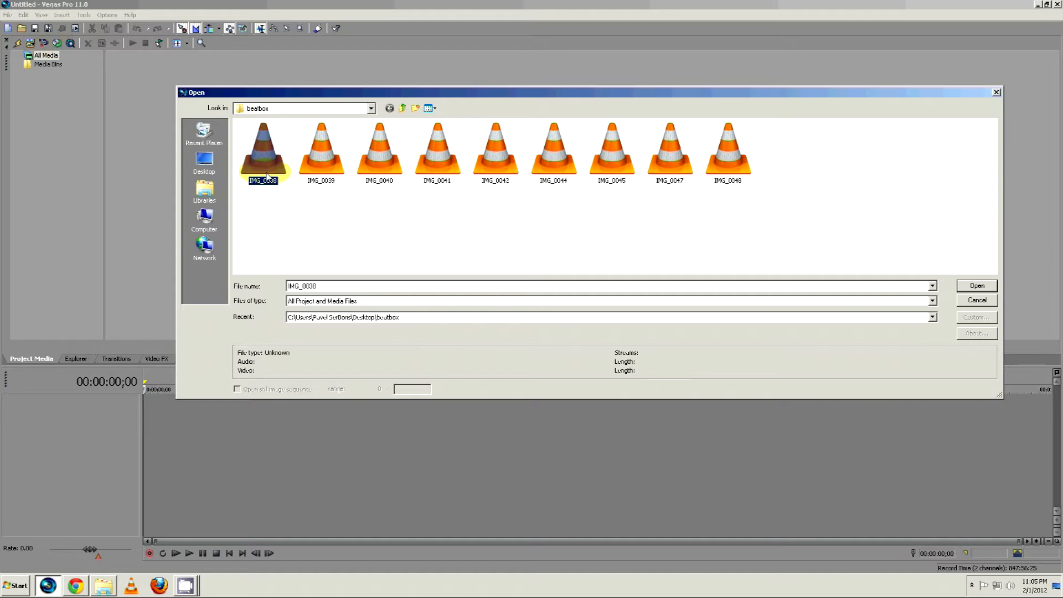
{"action": "right_click", "coordinate": [262, 149]}
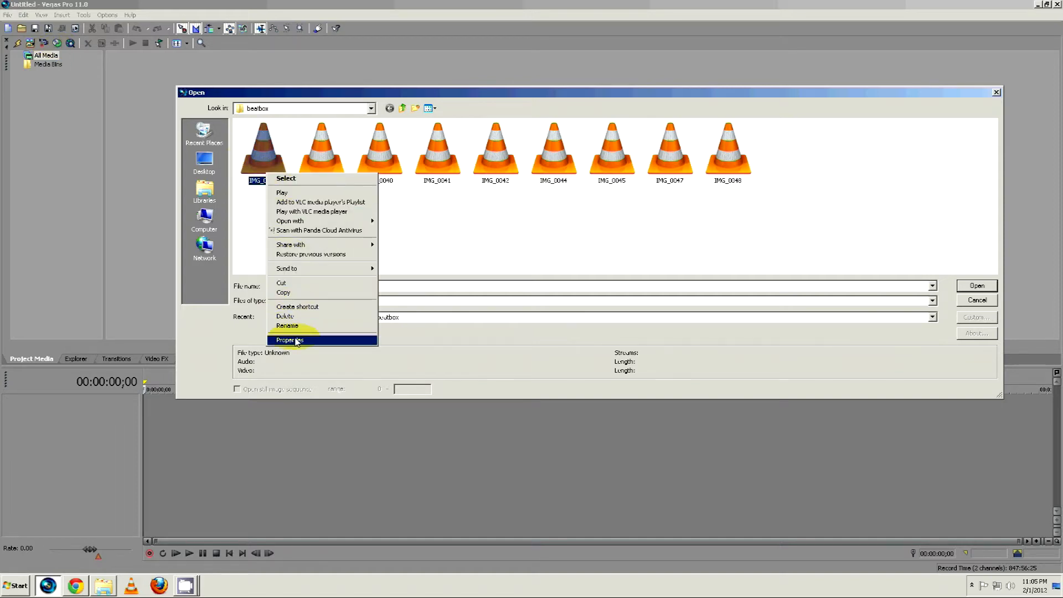
{"action": "left_click", "coordinate": [289, 340]}
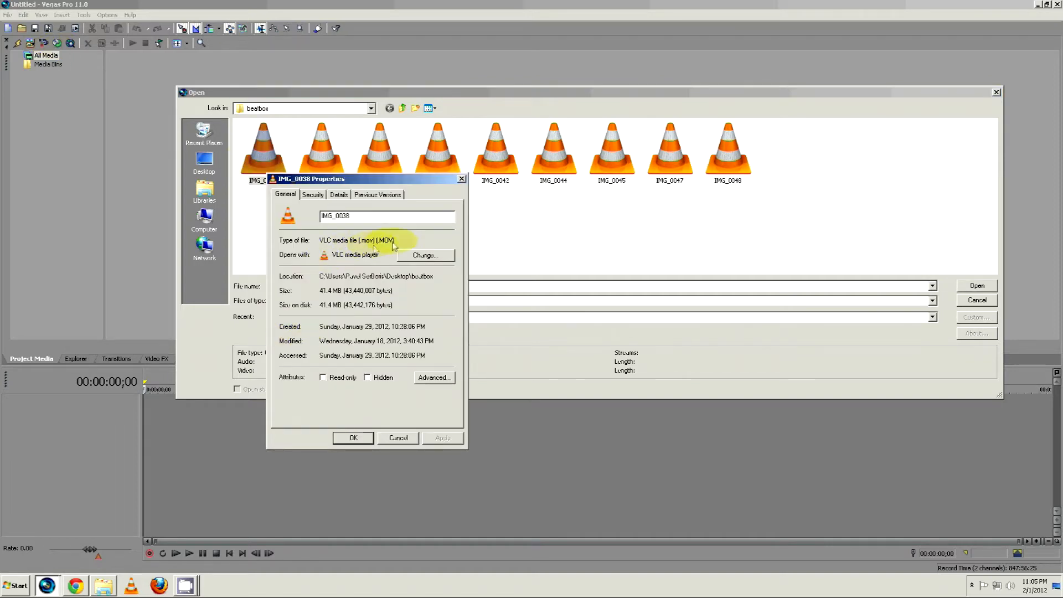
{"action": "double_click", "coordinate": [376, 240]}
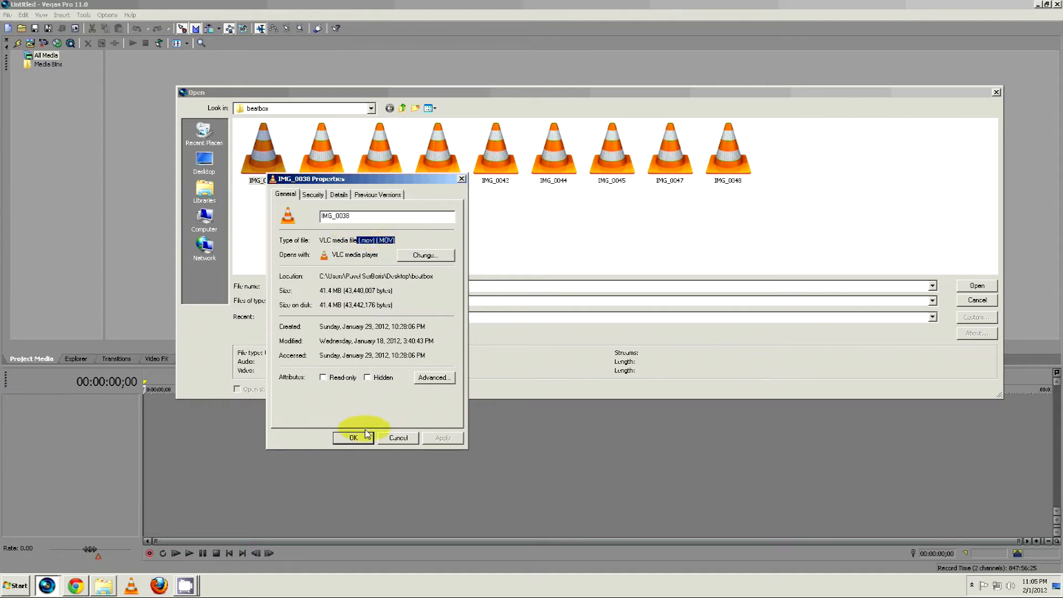
{"action": "left_click", "coordinate": [353, 438]}
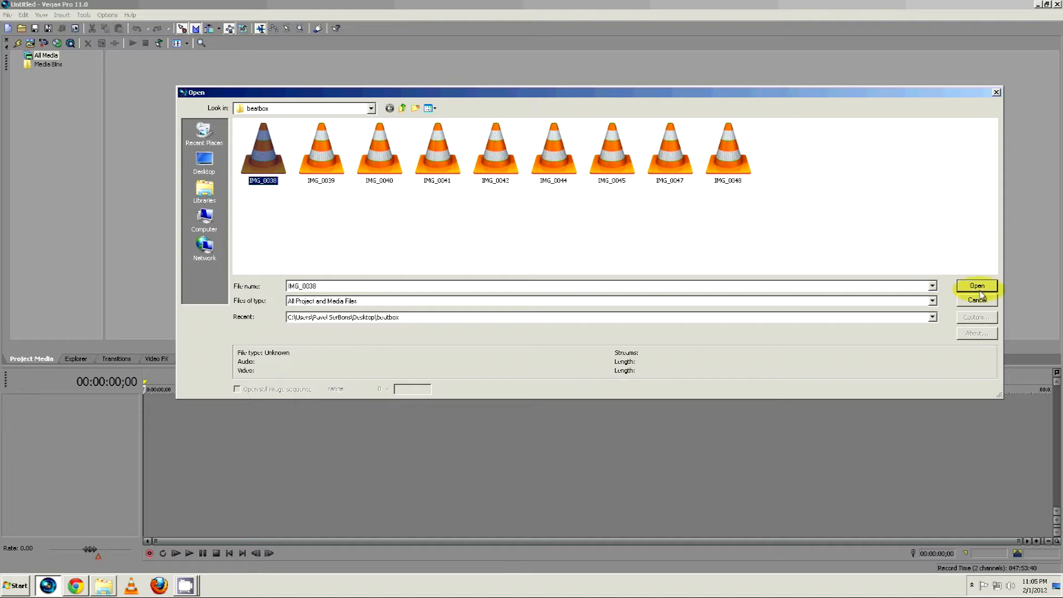
Try opening IMG_0038.MOV, dismissing the QuickTime 7 warning and the file-open error details.
{"action": "left_click", "coordinate": [976, 285]}
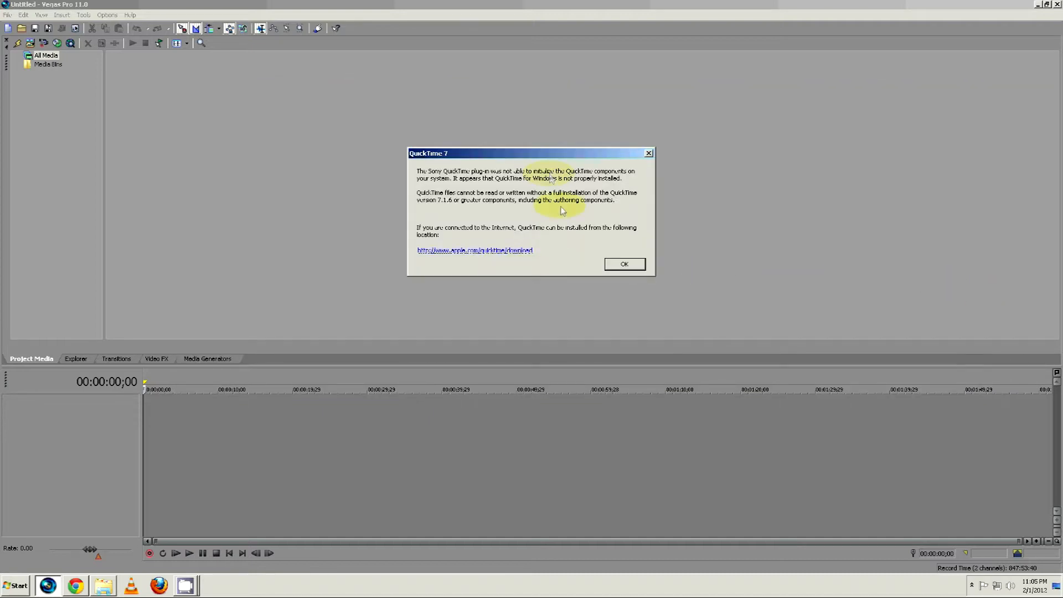
{"action": "left_click", "coordinate": [625, 264]}
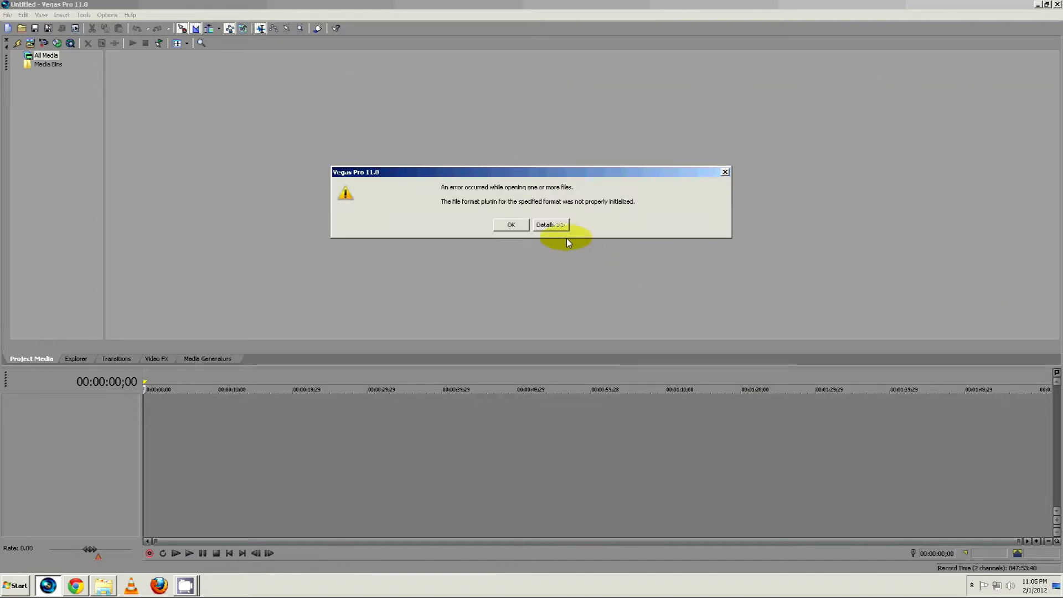
{"action": "left_click", "coordinate": [550, 225]}
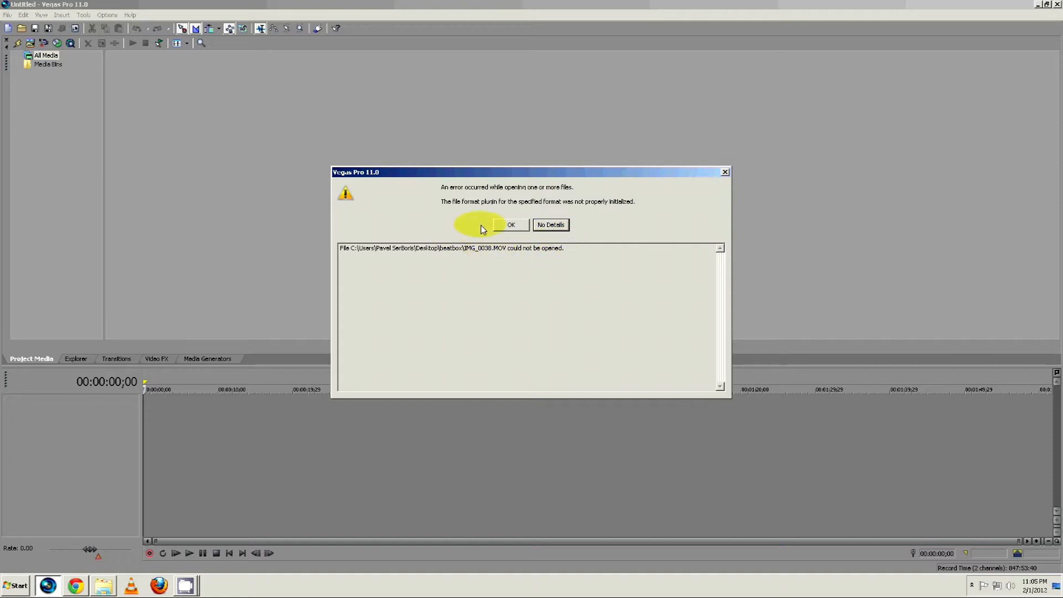
{"action": "left_click", "coordinate": [511, 225]}
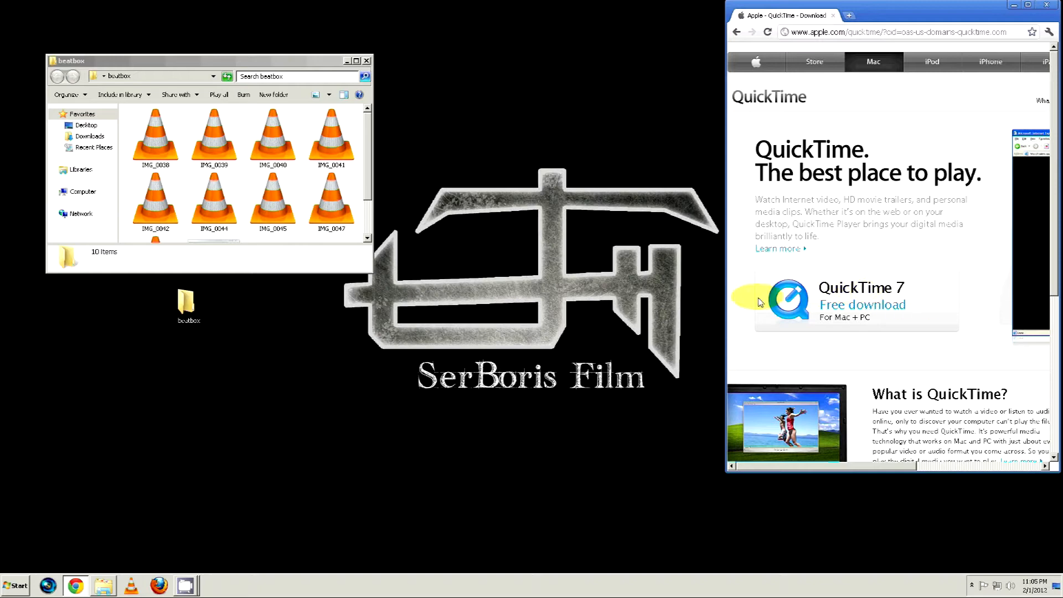
Download the free QuickTime 7 installer for Windows, keep the file, and run it.
{"action": "left_click", "coordinate": [862, 304]}
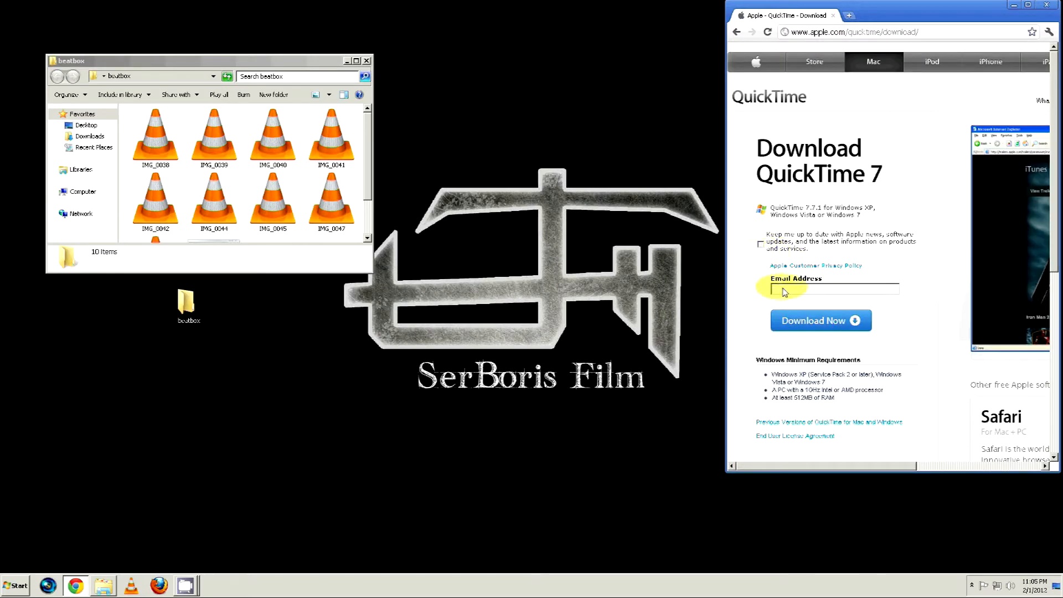
{"action": "left_click", "coordinate": [820, 320]}
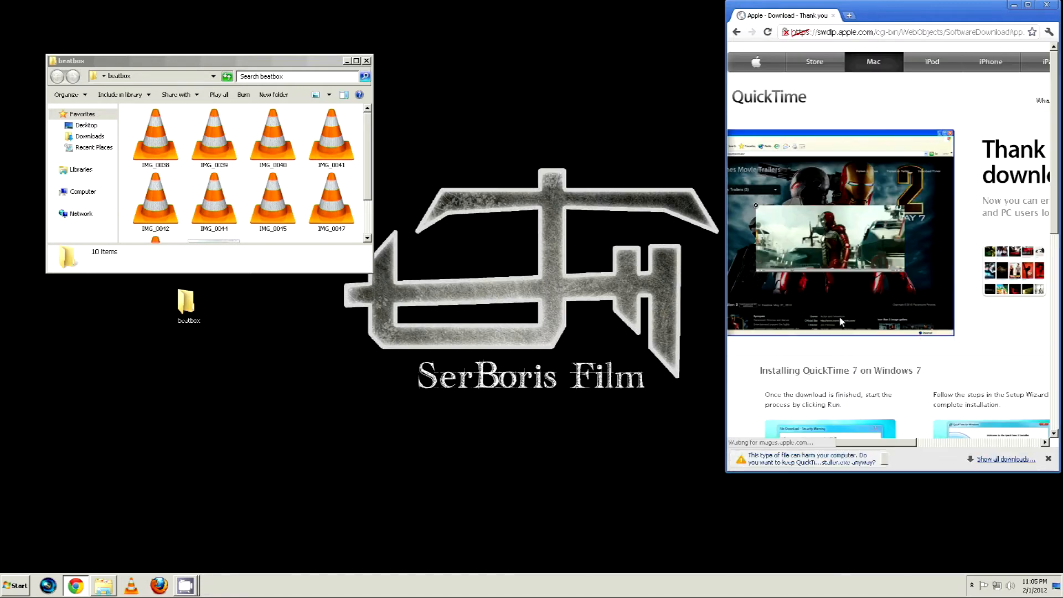
{"action": "left_click", "coordinate": [884, 459]}
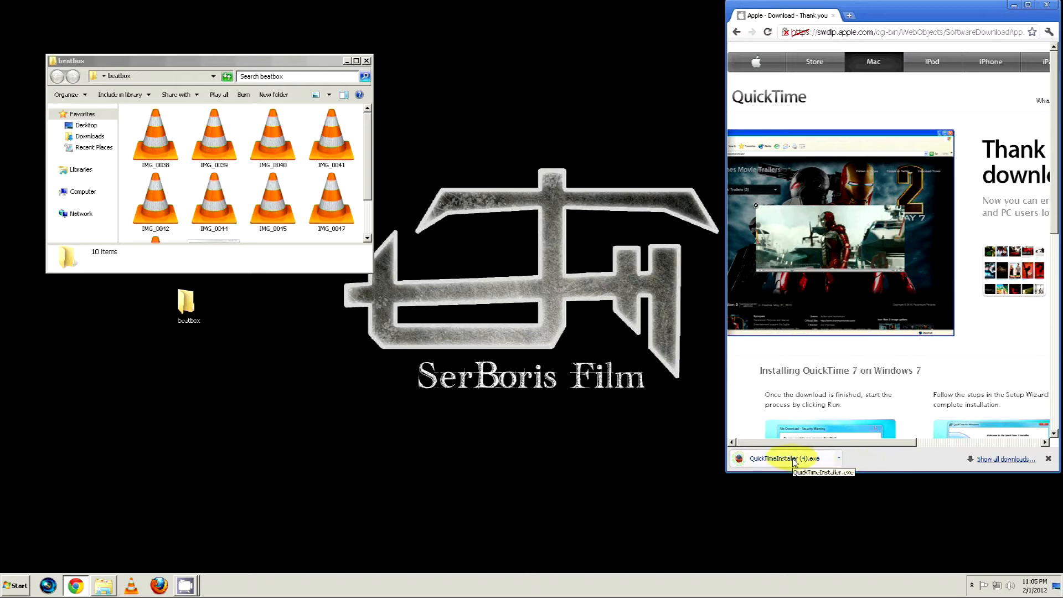
{"action": "left_click", "coordinate": [786, 458]}
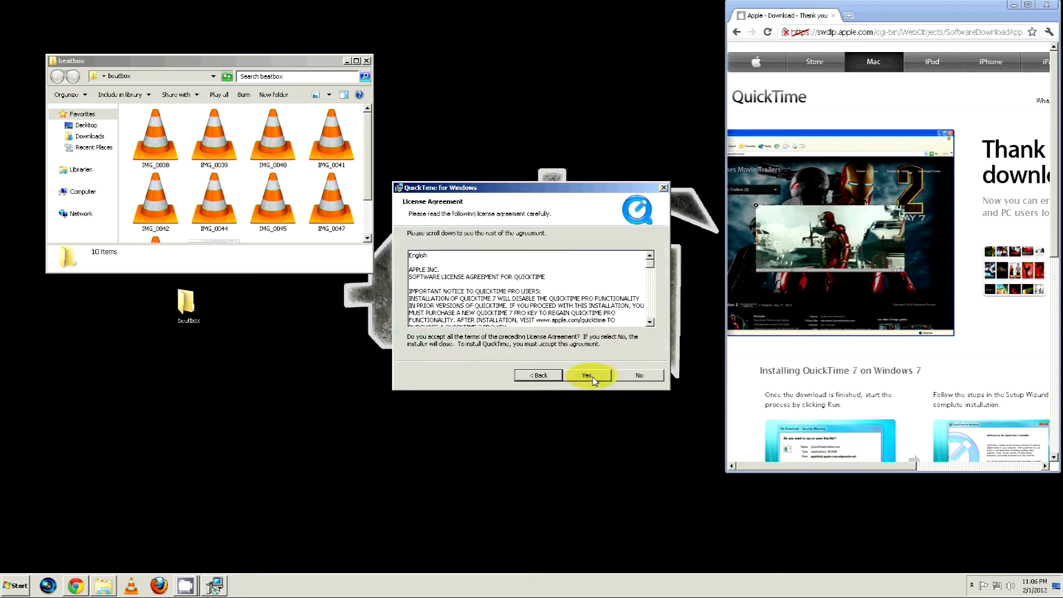
Accept the license, finish installing QuickTime 7, and decline the QuickTime Pro upgrade.
{"action": "left_click", "coordinate": [587, 375]}
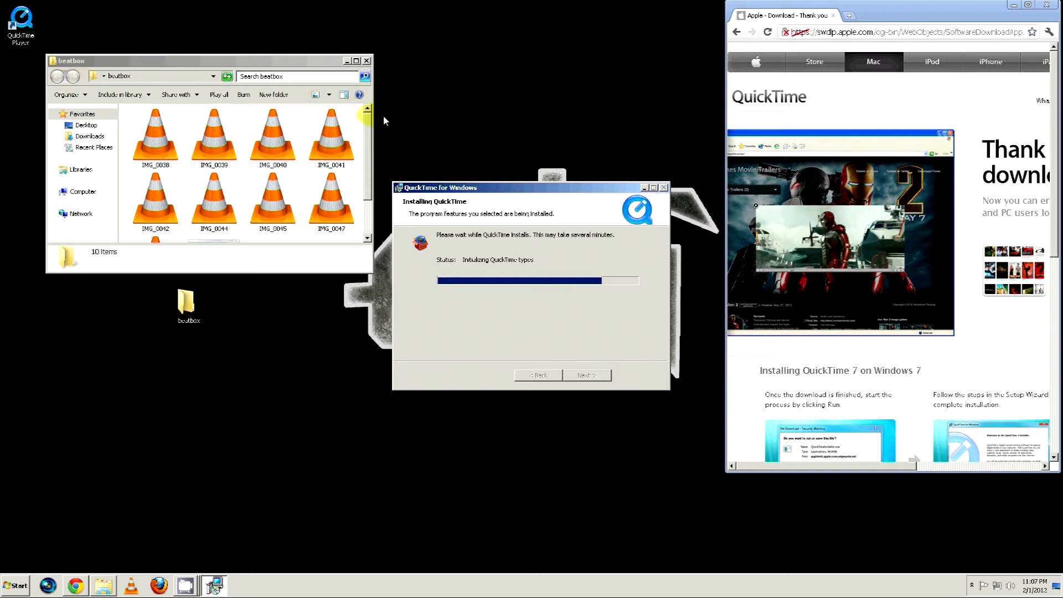
{"action": "mouse_move", "coordinate": [122, 122]}
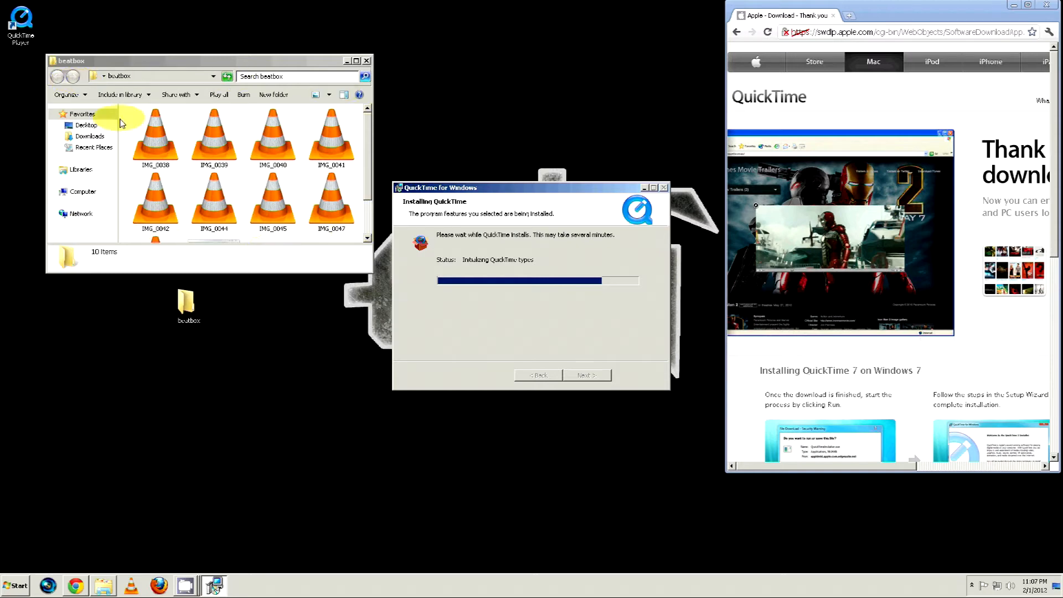
{"action": "mouse_move", "coordinate": [185, 256]}
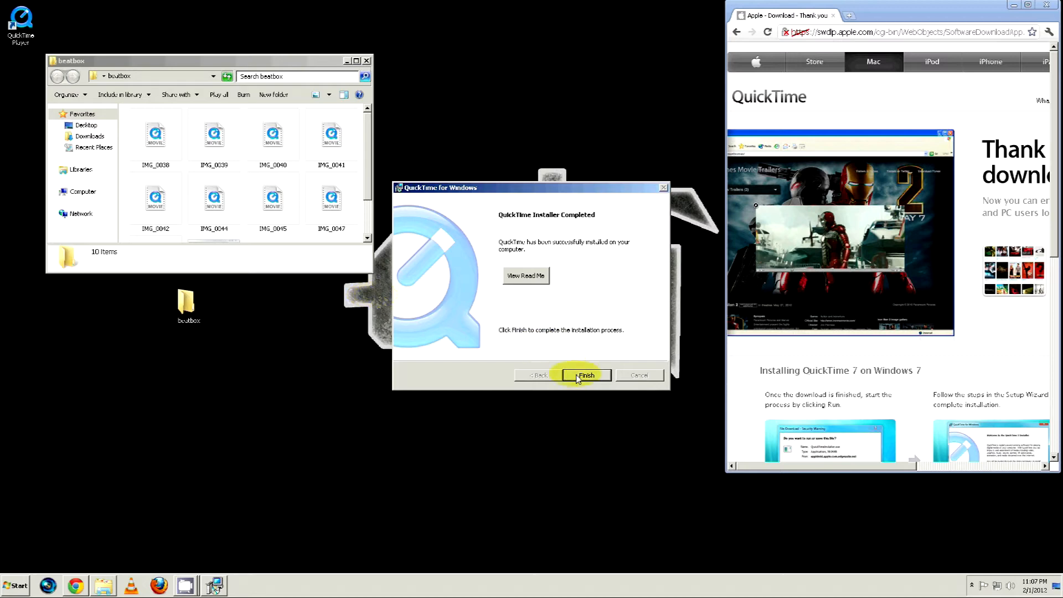
{"action": "left_click", "coordinate": [586, 375]}
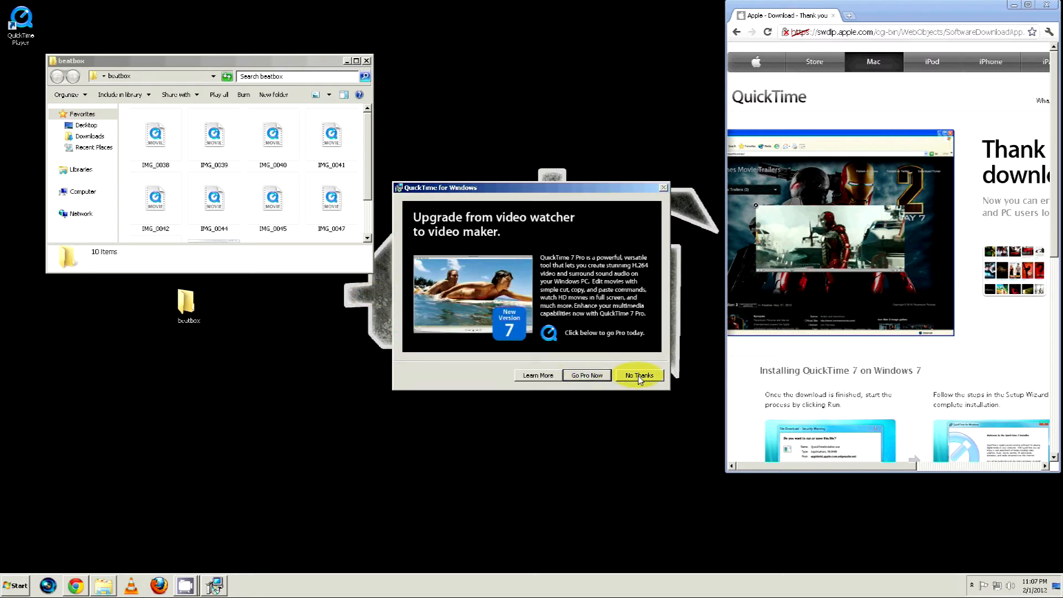
{"action": "left_click", "coordinate": [16, 585]}
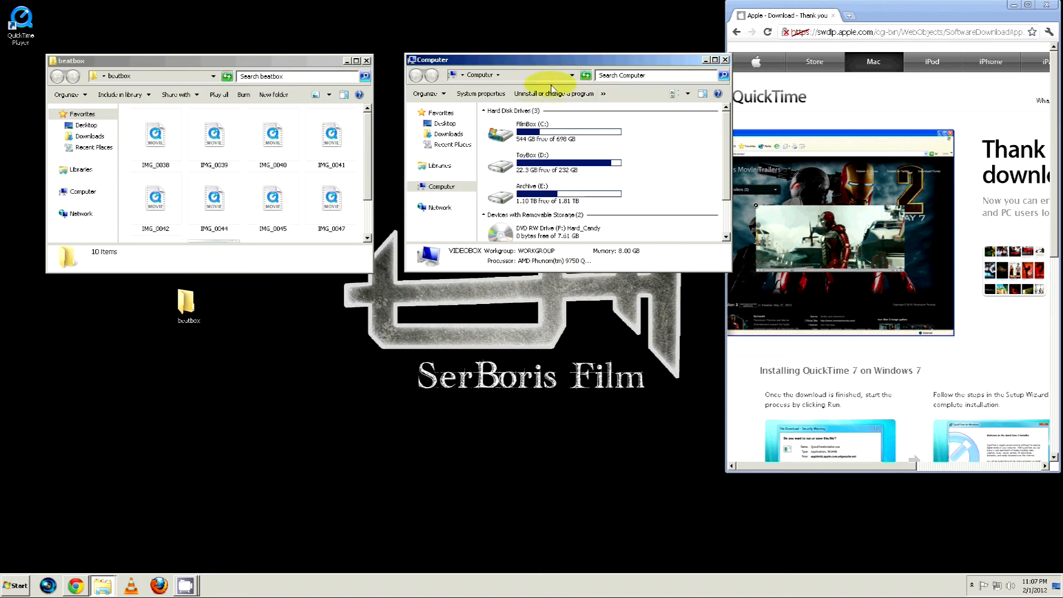
Copy all nine plugin files from C:\Program Files (x86)\QuickTime\Plugins.
{"action": "double_click", "coordinate": [501, 132]}
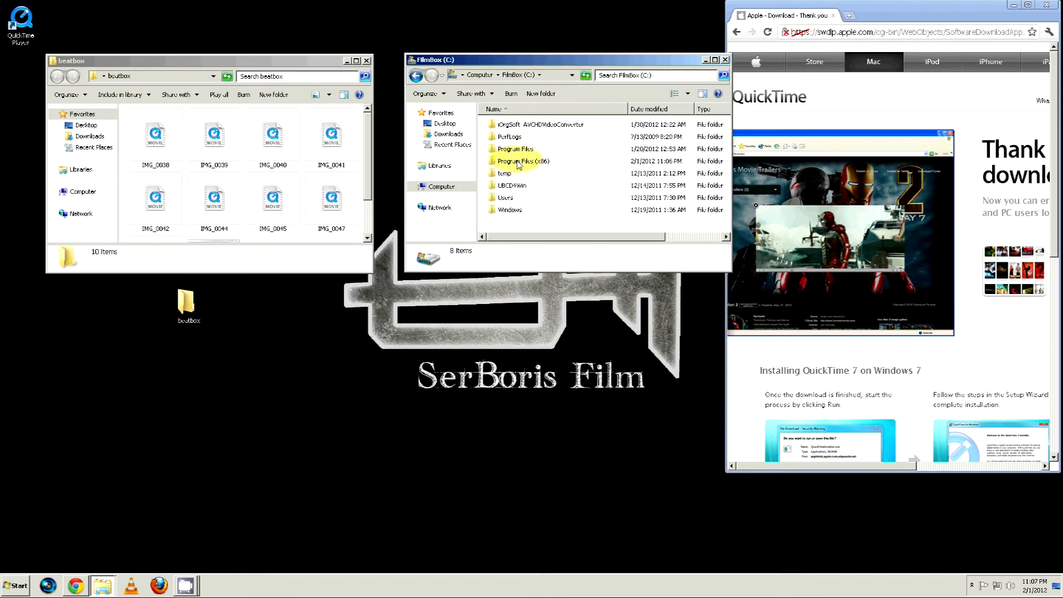
{"action": "double_click", "coordinate": [521, 161]}
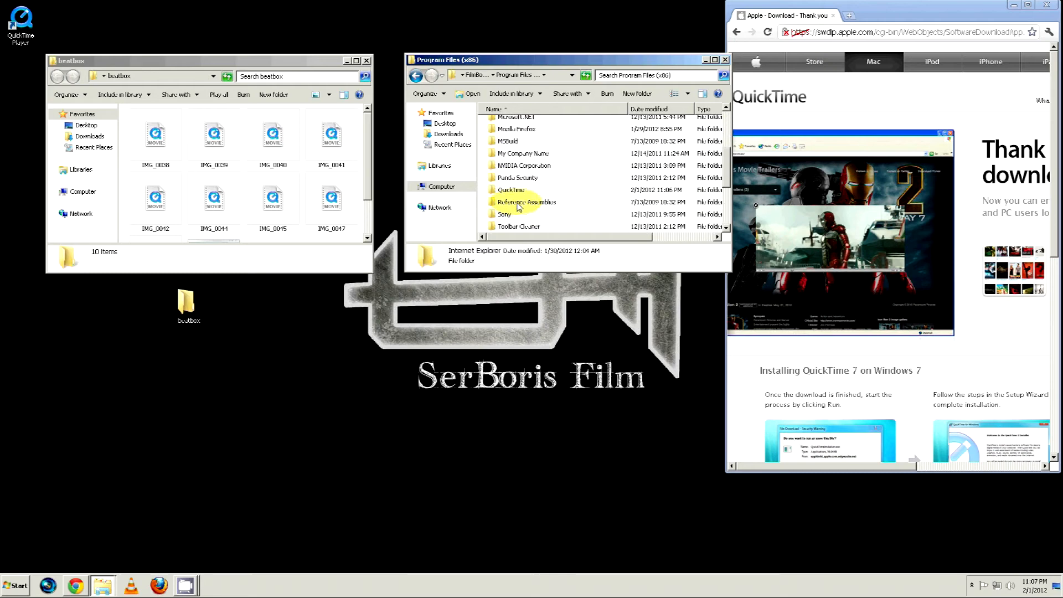
{"action": "left_click", "coordinate": [511, 189]}
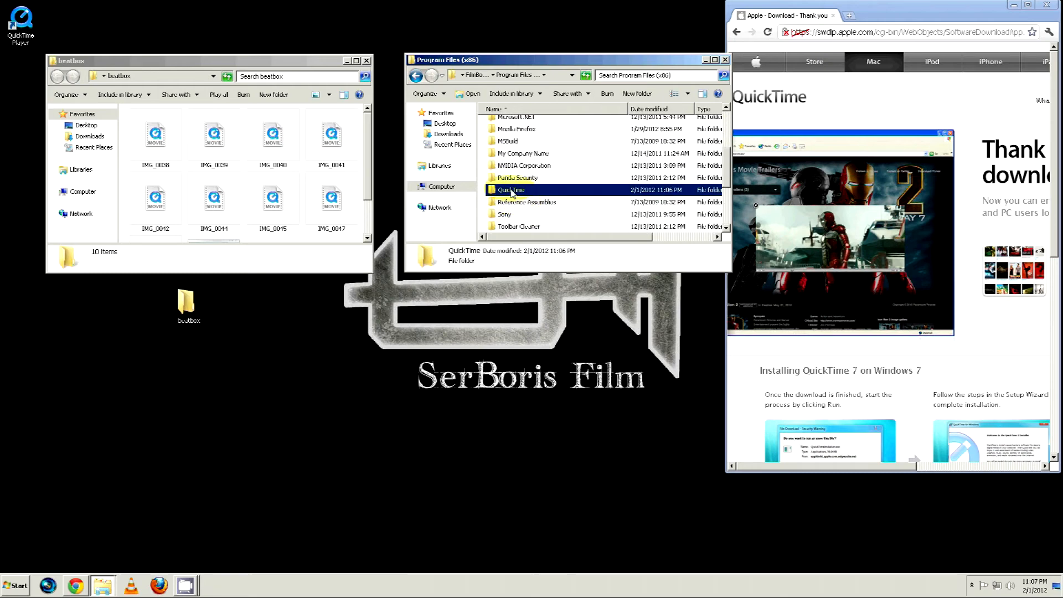
{"action": "double_click", "coordinate": [508, 189]}
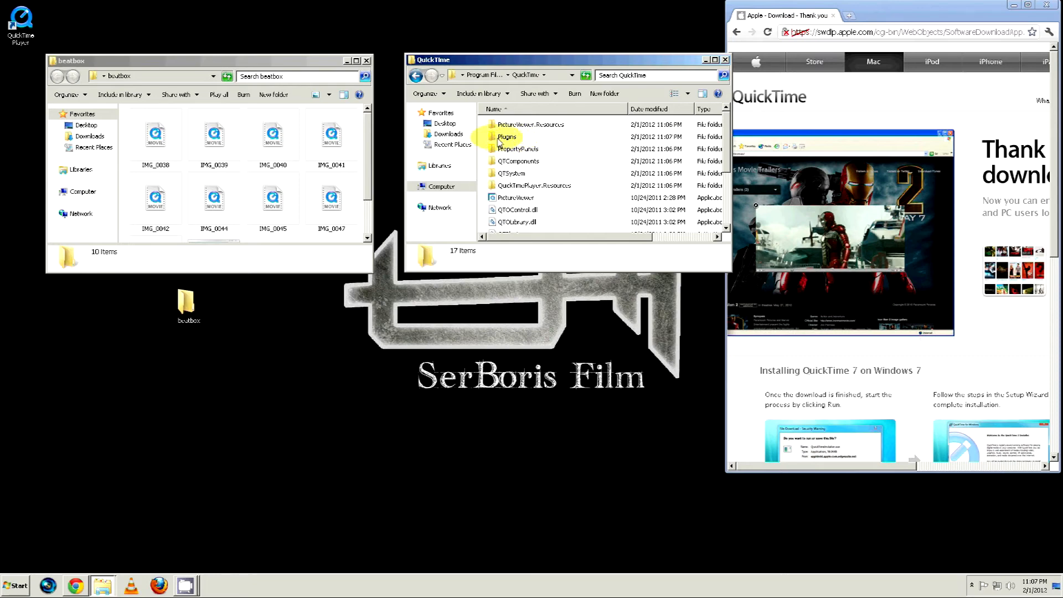
{"action": "double_click", "coordinate": [506, 137]}
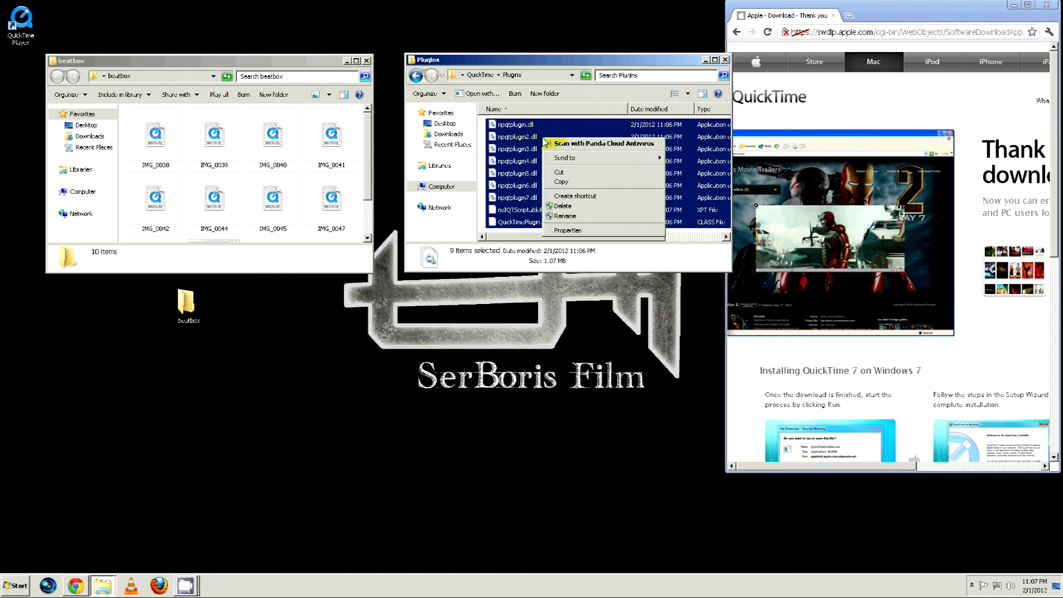
{"action": "left_click", "coordinate": [566, 188]}
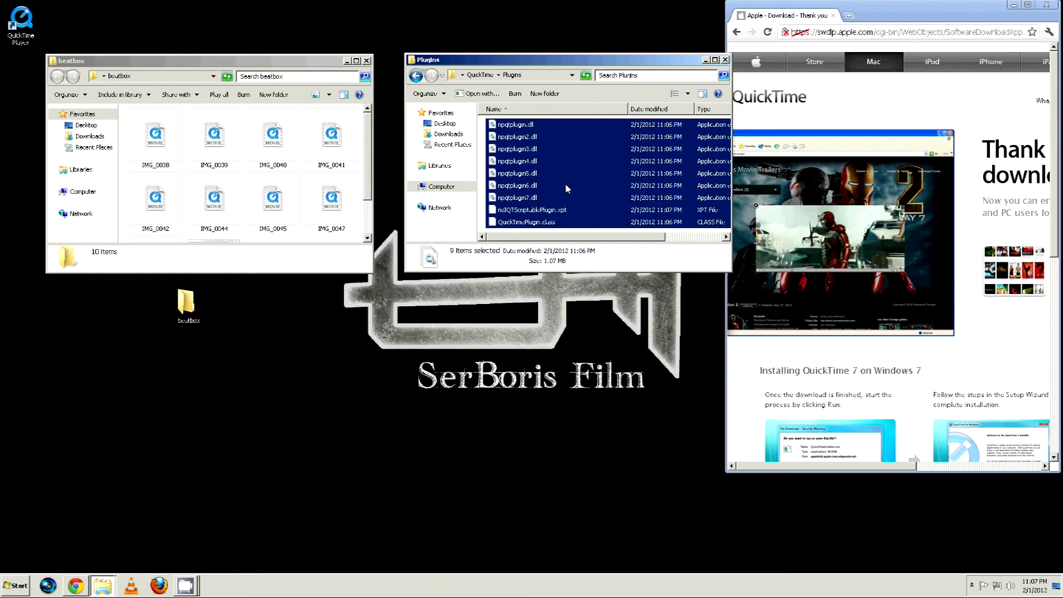
{"action": "left_click", "coordinate": [416, 75]}
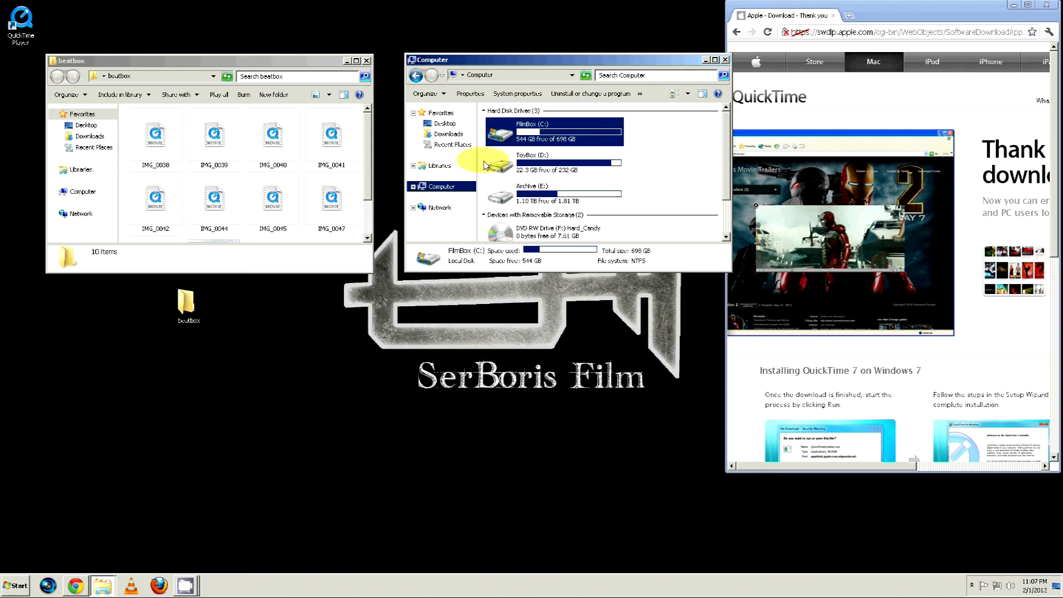
Navigate to C:\Program Files\Sony\Vegas Pro 11.0\Vidcap Plug-Ins.
{"action": "double_click", "coordinate": [551, 127]}
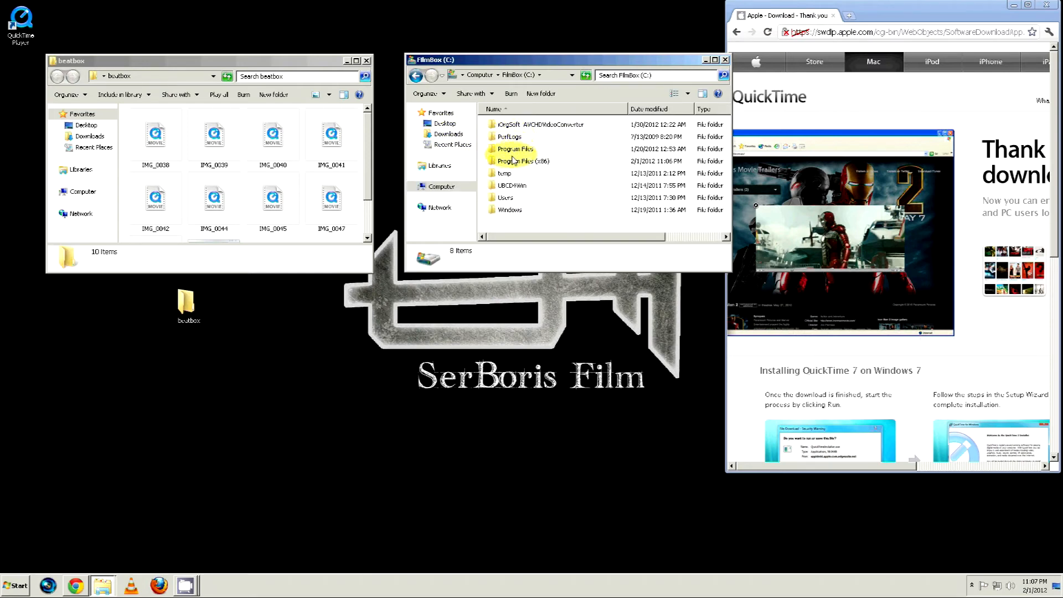
{"action": "double_click", "coordinate": [513, 148]}
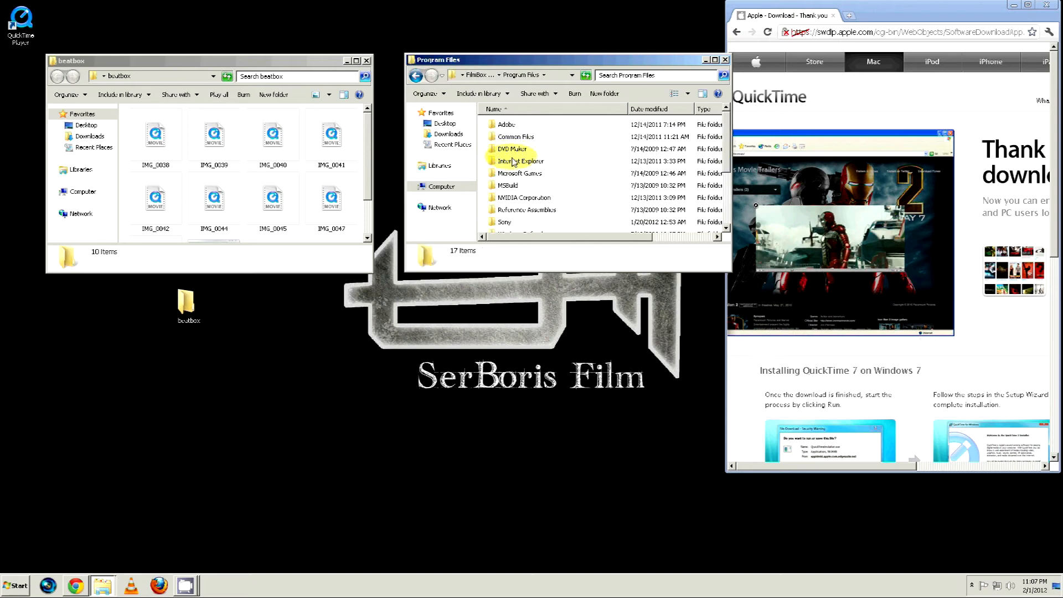
{"action": "double_click", "coordinate": [502, 221]}
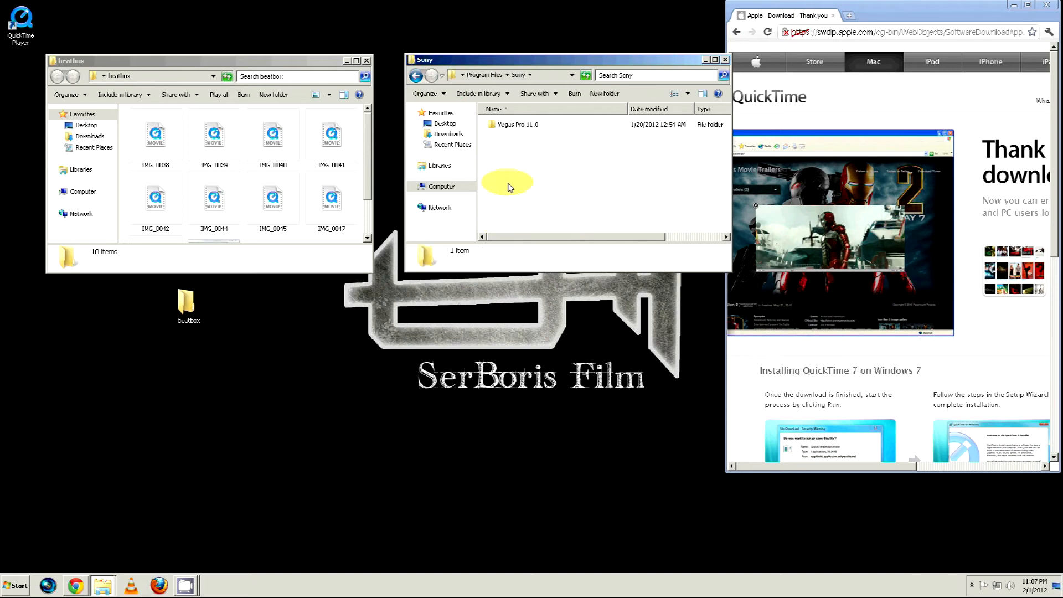
{"action": "double_click", "coordinate": [515, 124]}
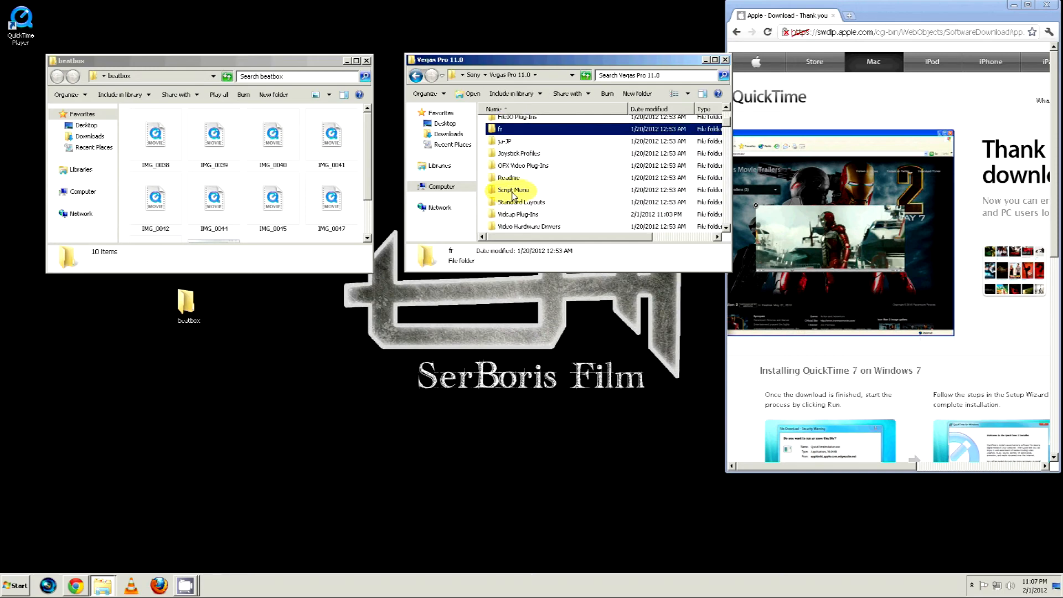
{"action": "scroll", "scroll_direction": "down", "scroll_amount": 3}
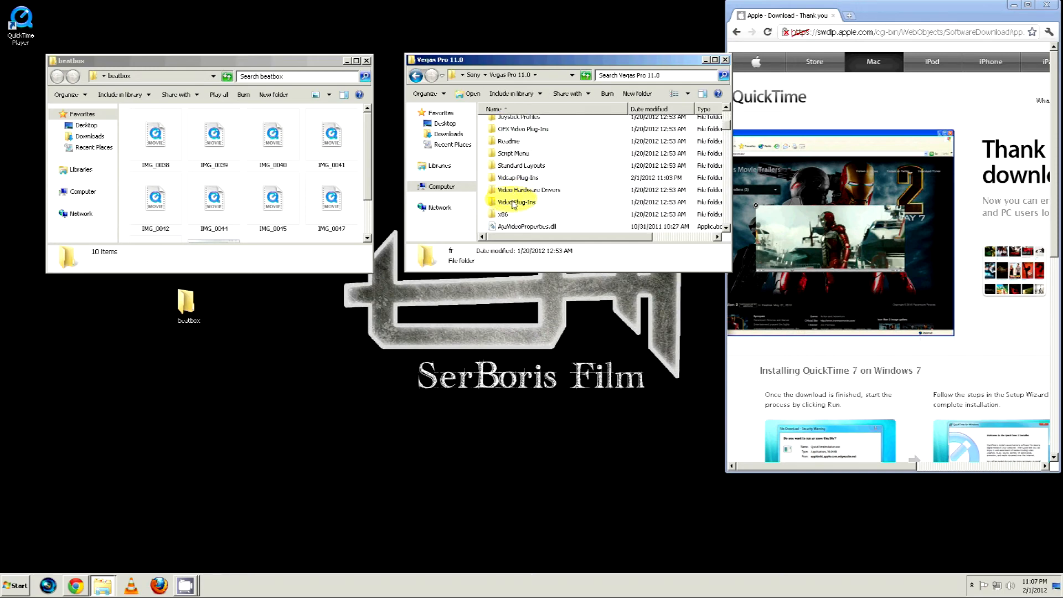
{"action": "mouse_move", "coordinate": [512, 177]}
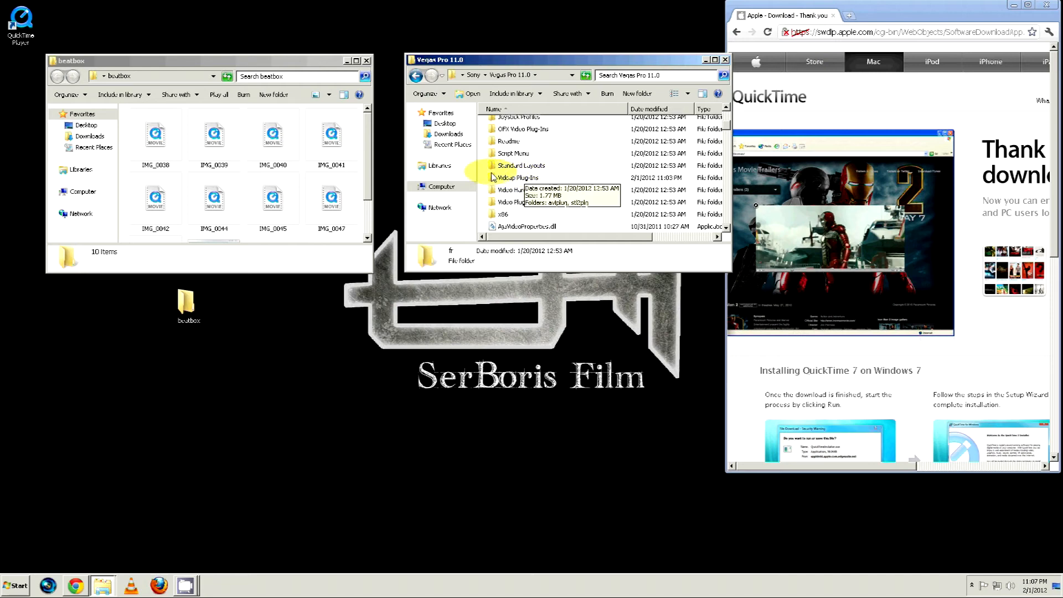
{"action": "mouse_move", "coordinate": [518, 207]}
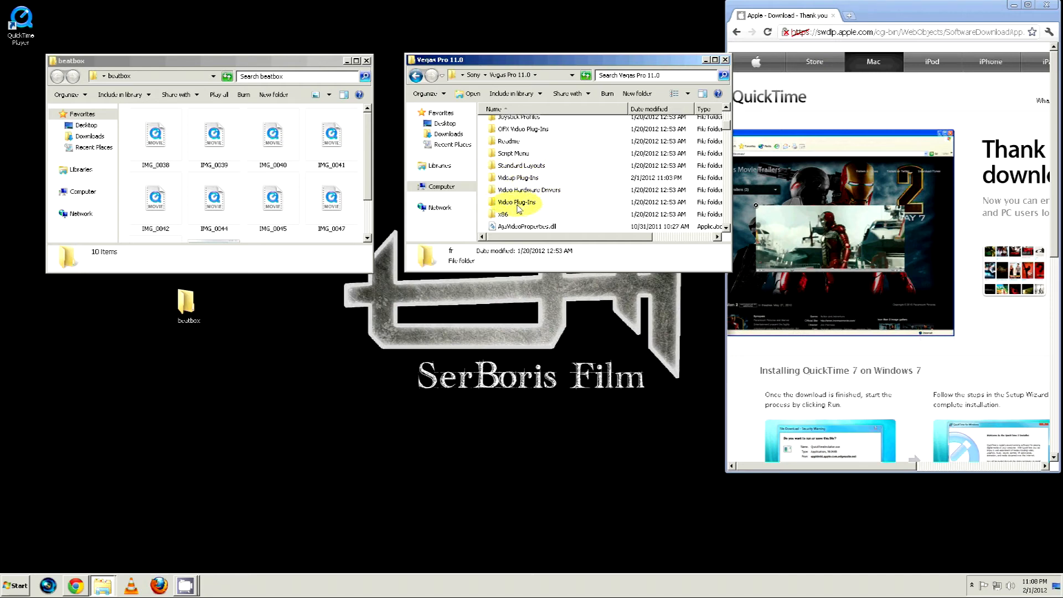
{"action": "mouse_move", "coordinate": [507, 182]}
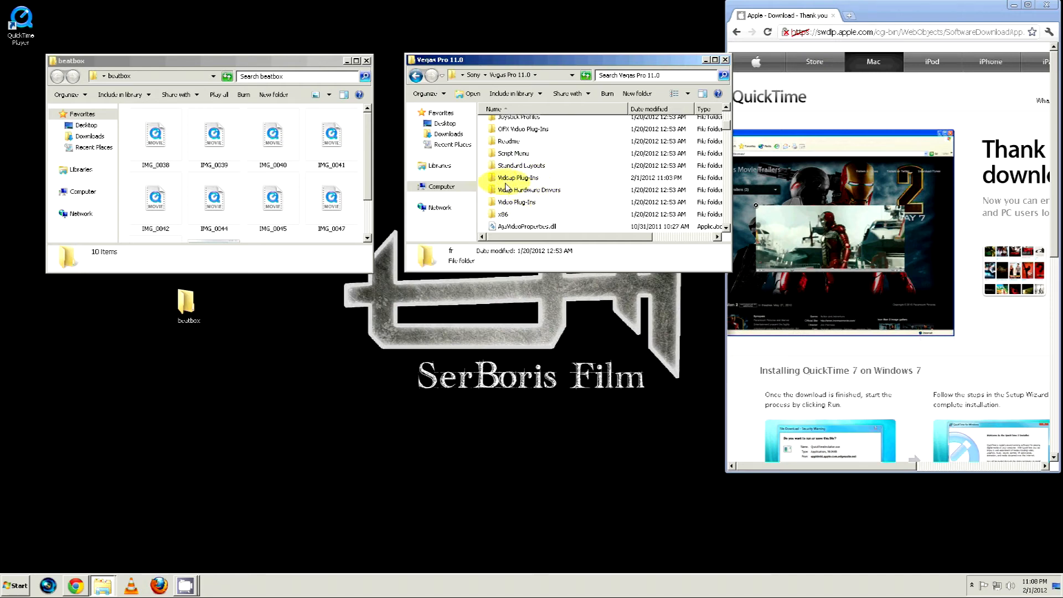
{"action": "double_click", "coordinate": [516, 177]}
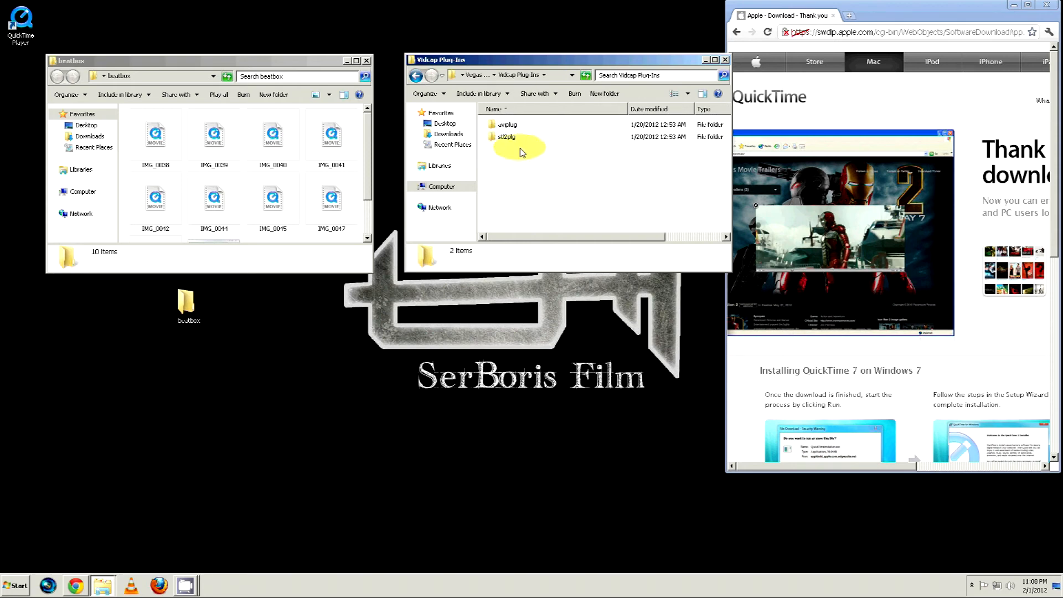
Create a 'quicktime' folder there and paste the plugin files, granting administrator permission.
{"action": "right_click", "coordinate": [520, 152]}
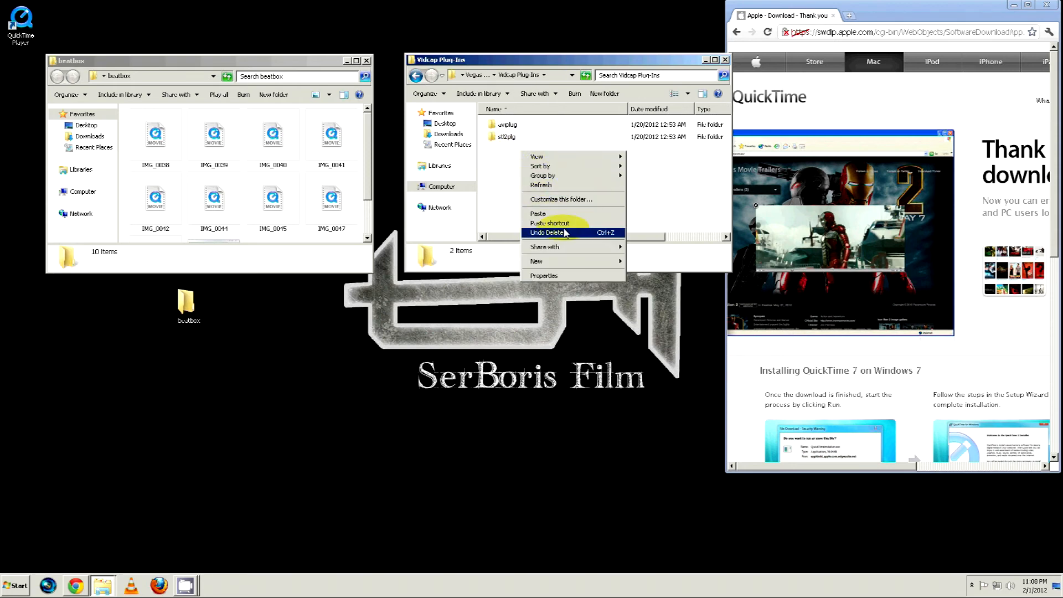
{"action": "mouse_move", "coordinate": [537, 261]}
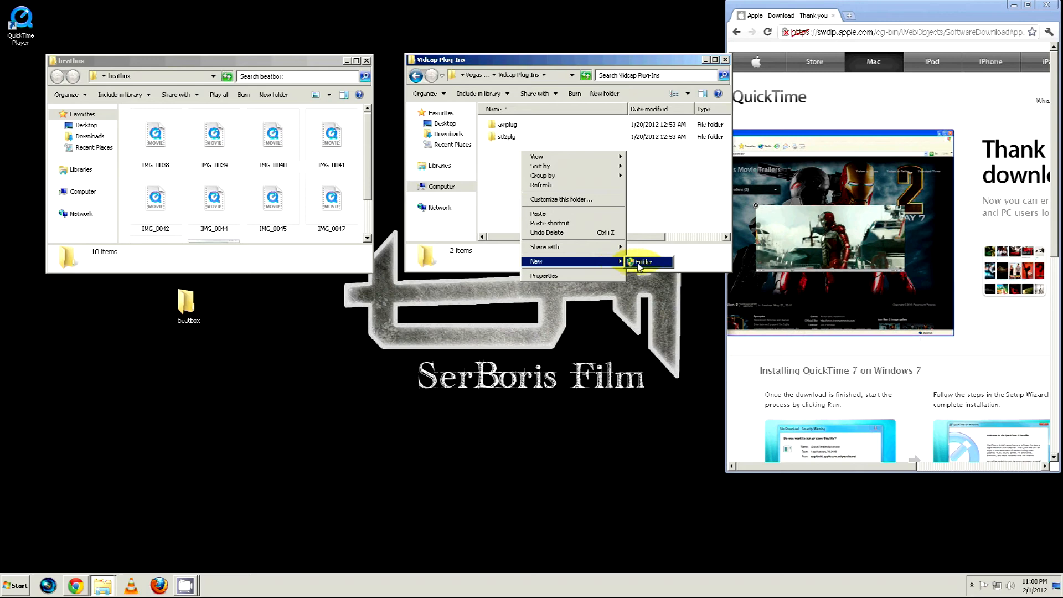
{"action": "left_click", "coordinate": [643, 261]}
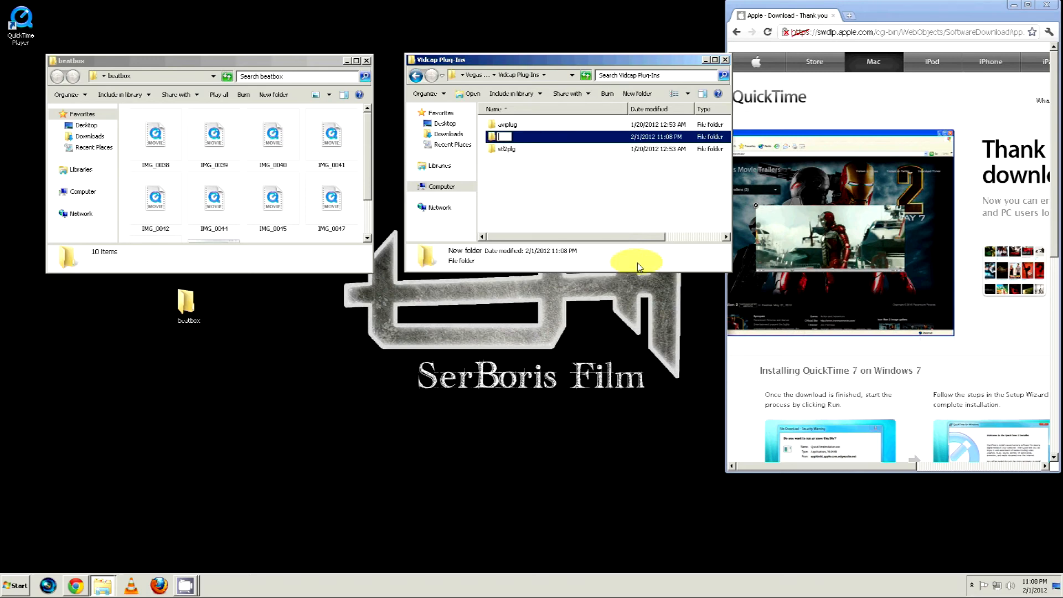
{"action": "type", "text": "quicktml"}
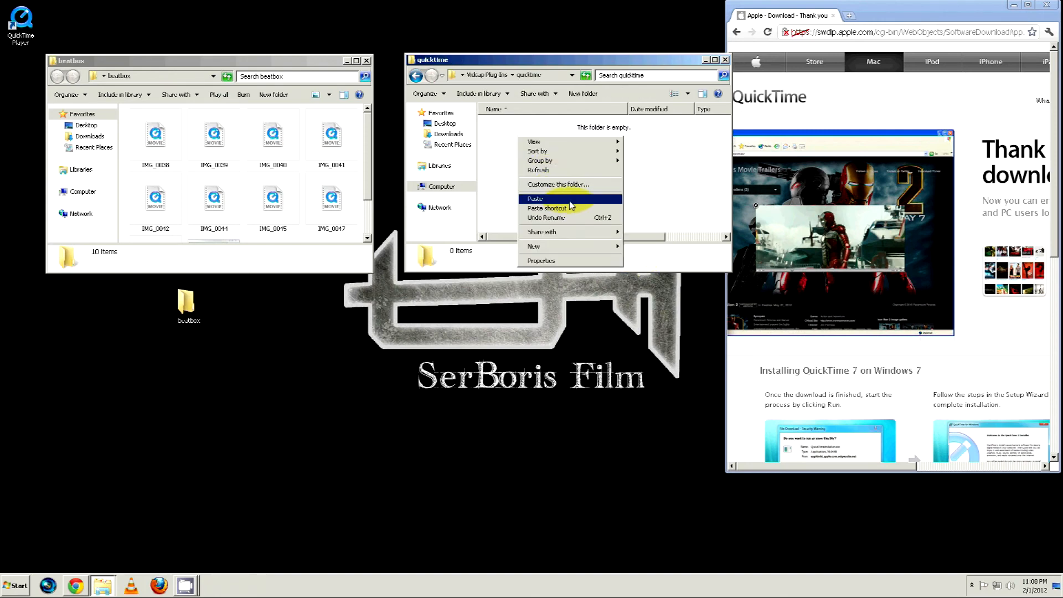
{"action": "left_click", "coordinate": [535, 198]}
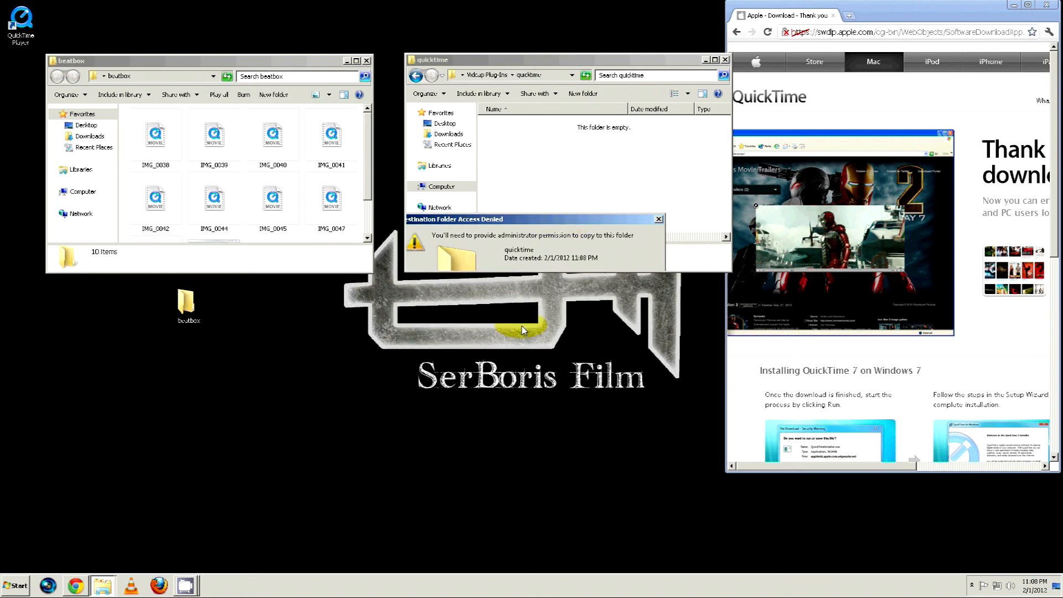
{"action": "left_click", "coordinate": [658, 219]}
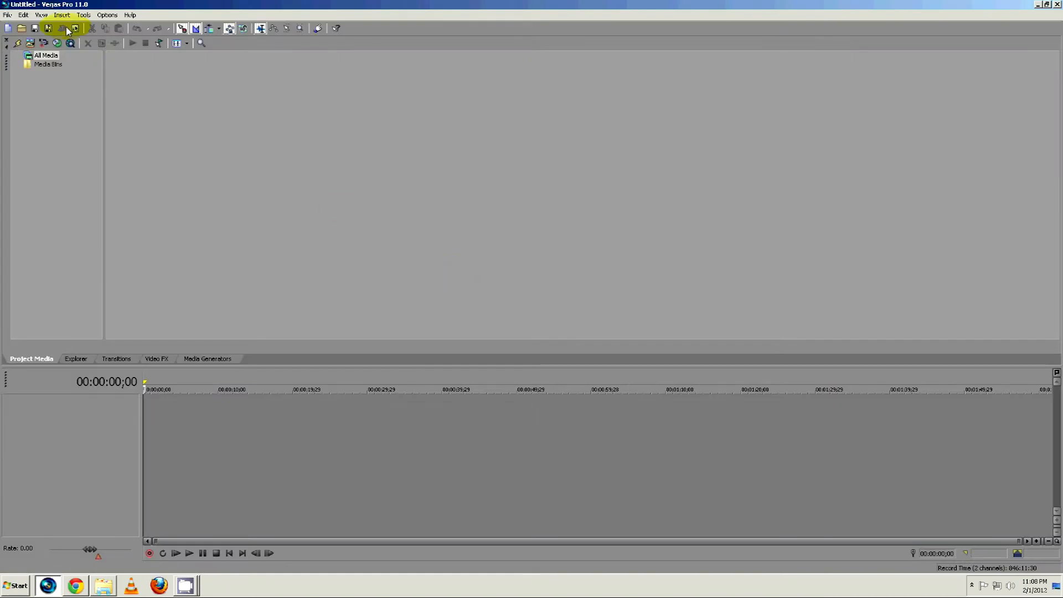
Open IMG_0038 from the beatbox folder, placing its video and audio on the timeline.
{"action": "left_click", "coordinate": [22, 28]}
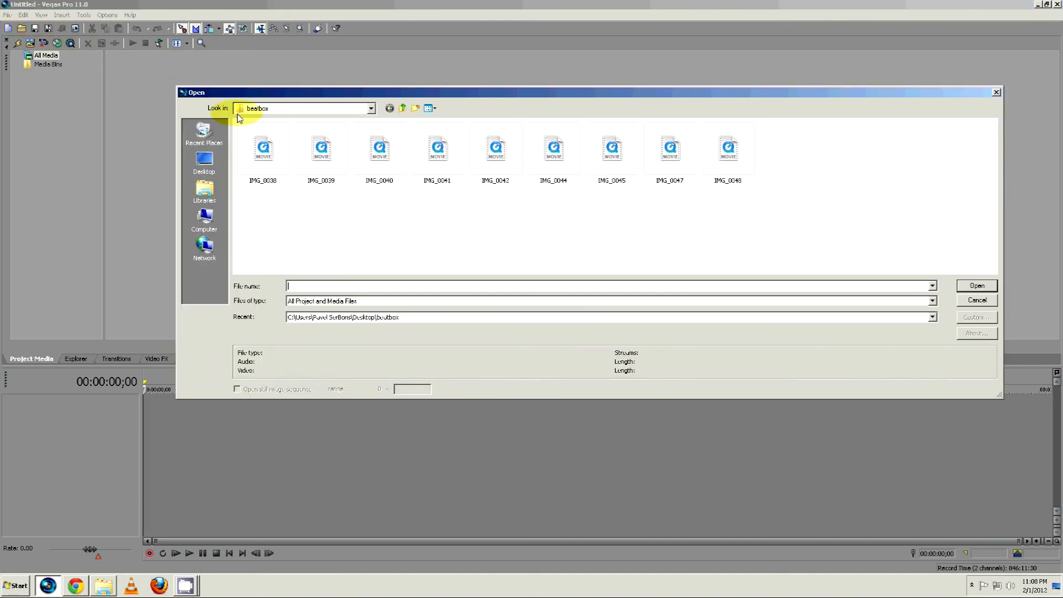
{"action": "left_click", "coordinate": [263, 150]}
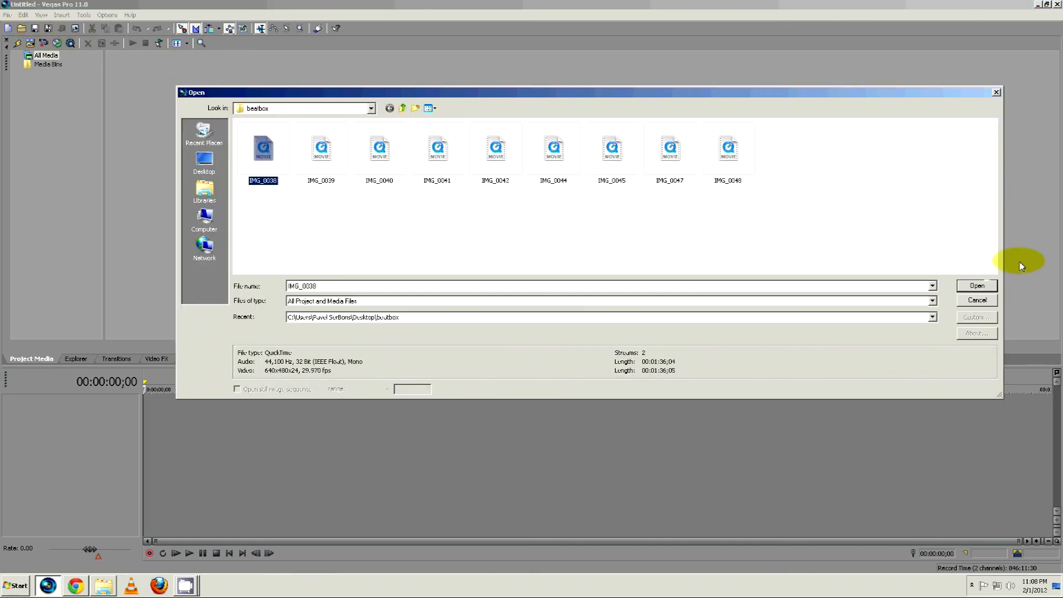
{"action": "left_click", "coordinate": [977, 286]}
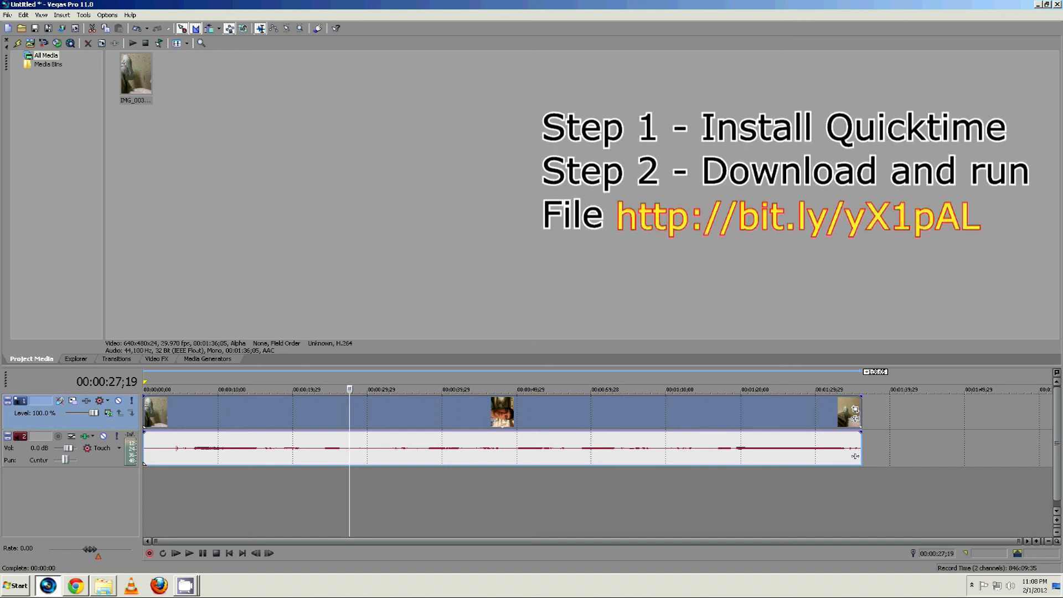
{"action": "mouse_move", "coordinate": [862, 145]}
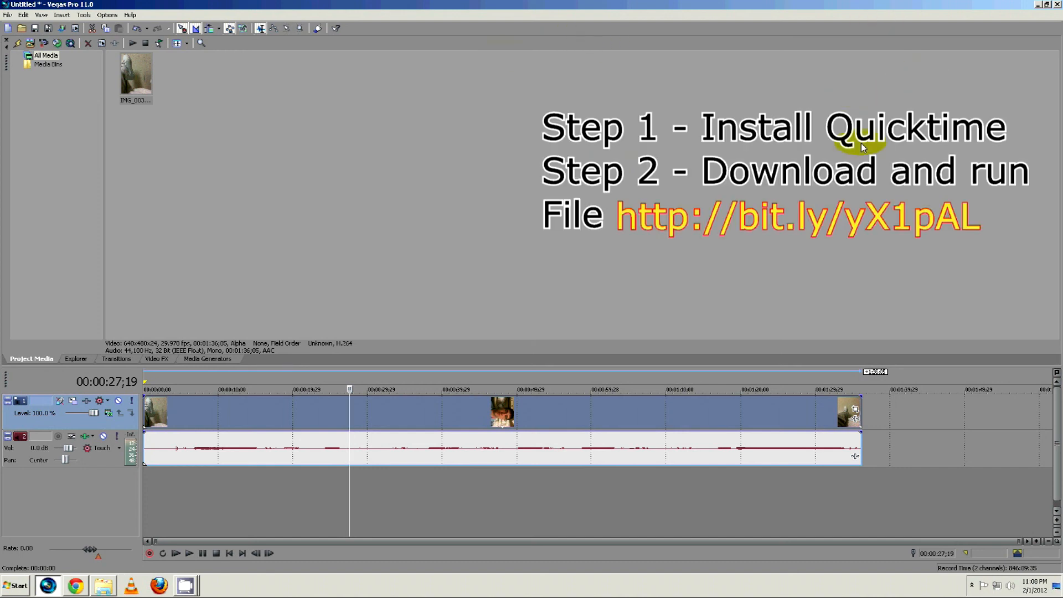